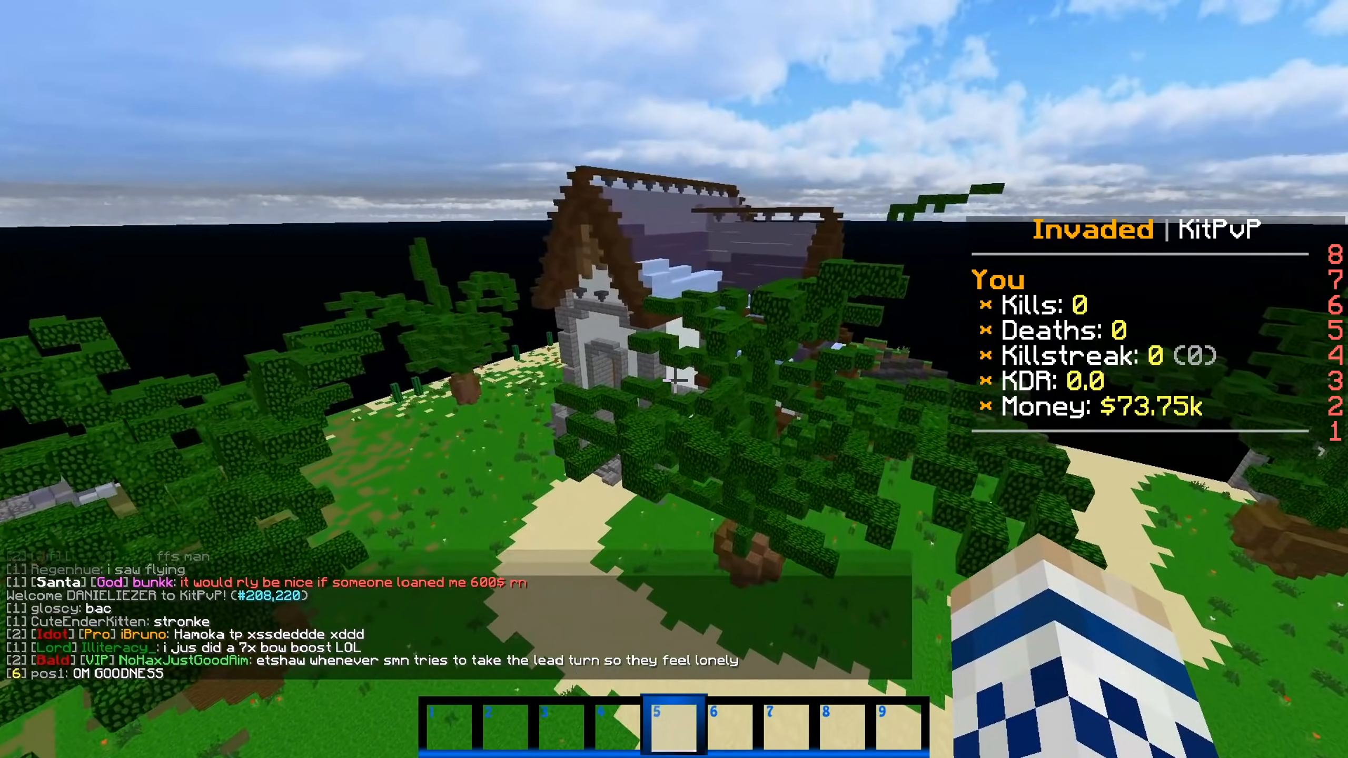
mouse_move(674, 380)
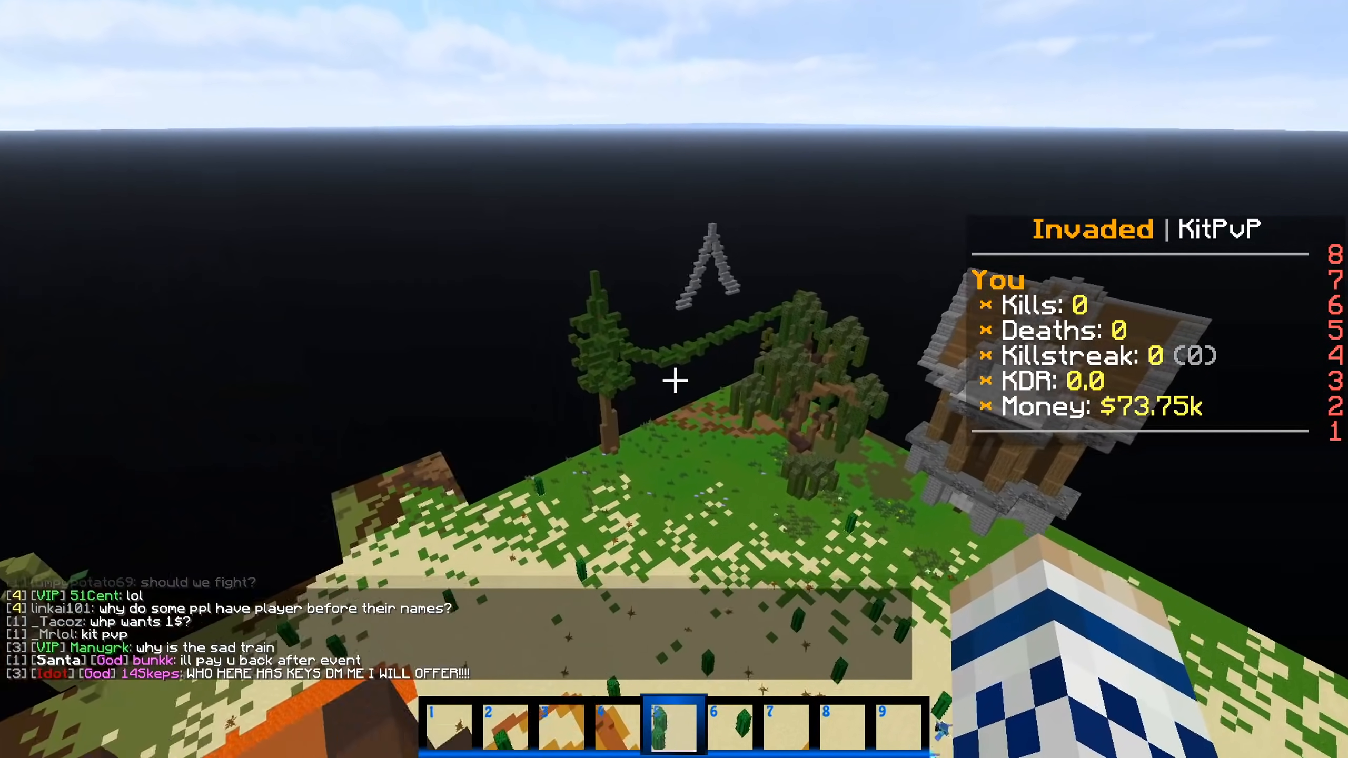
mouse_move(674, 379)
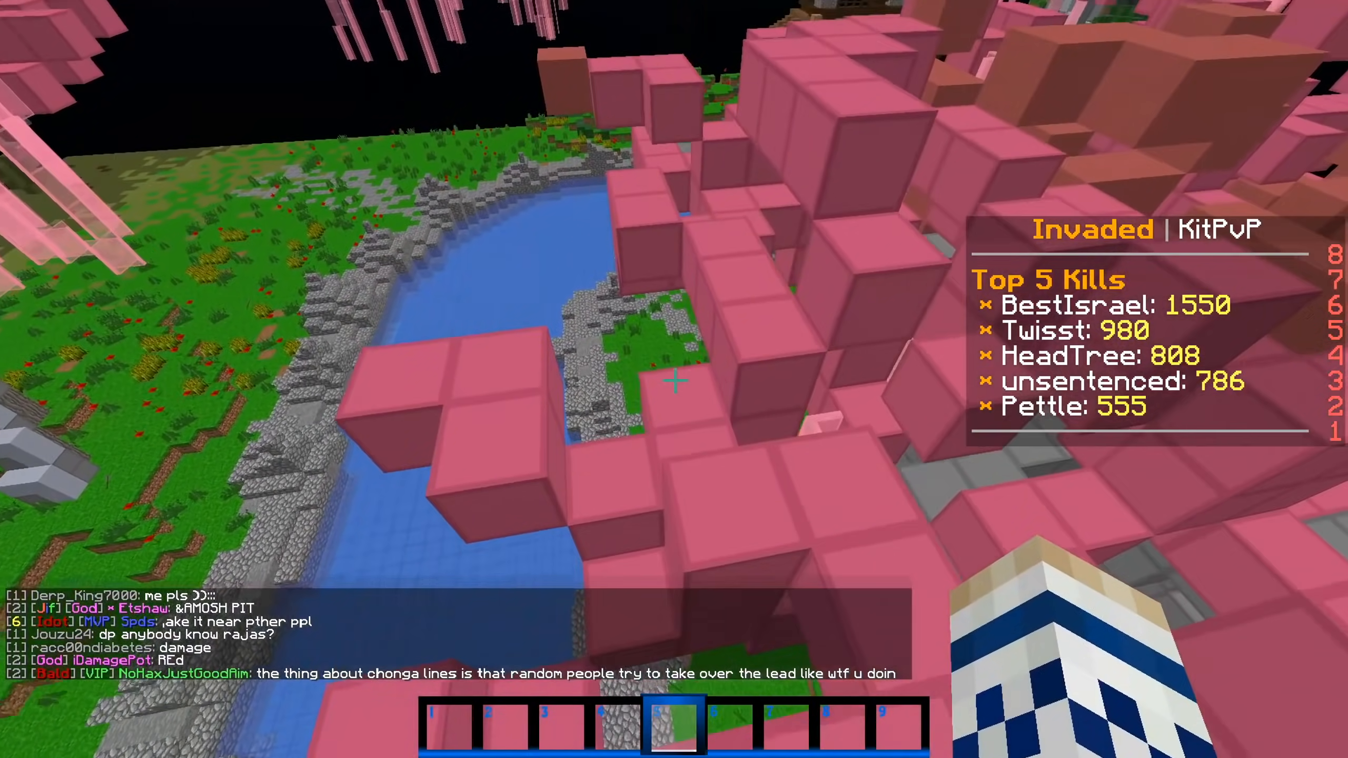
mouse_move(674, 379)
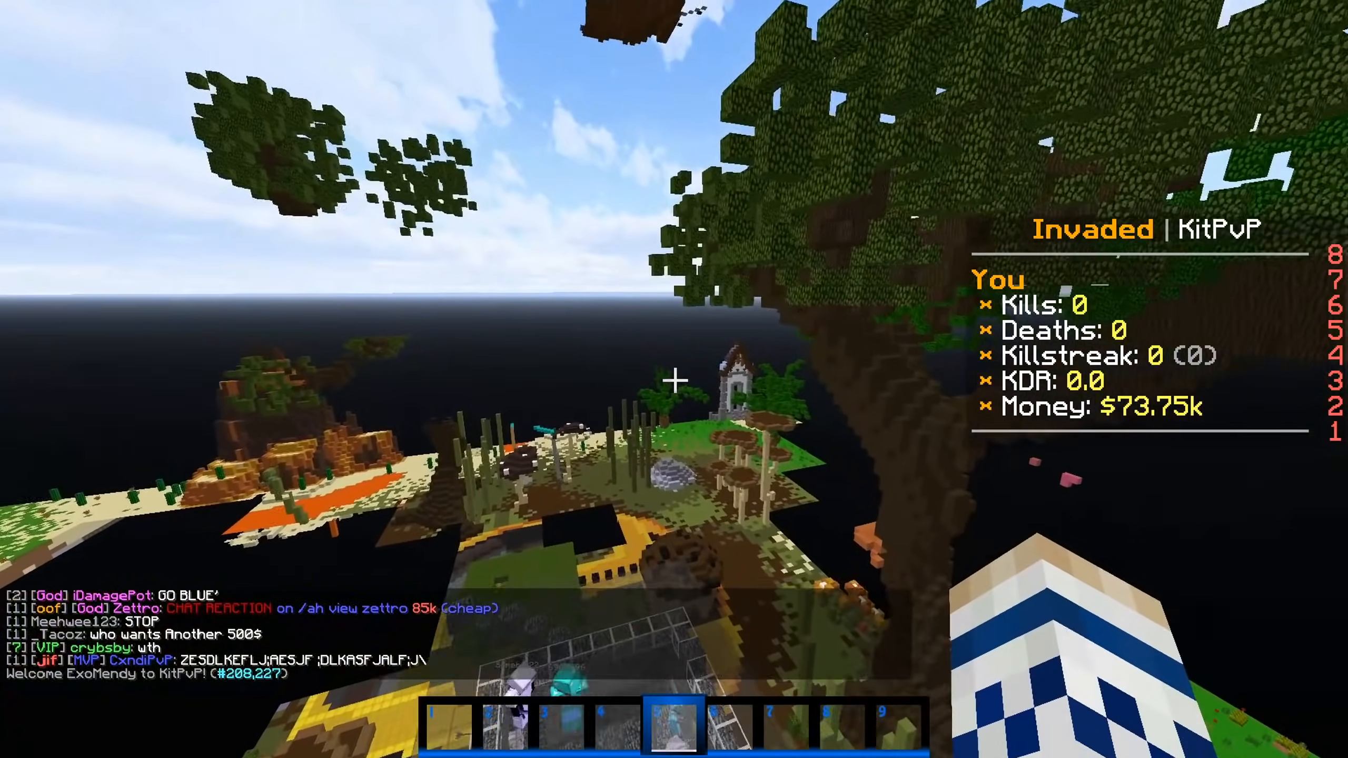
mouse_move(674, 379)
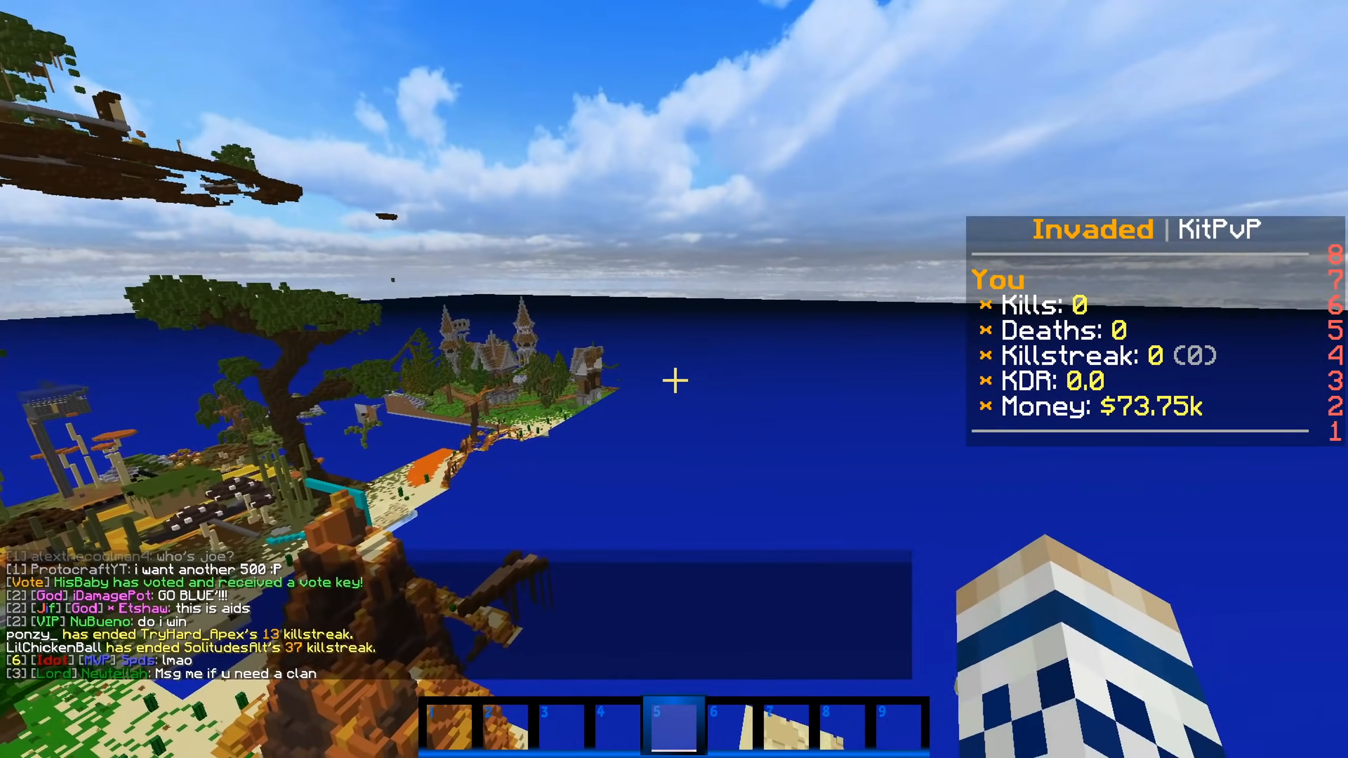
mouse_move(674, 379)
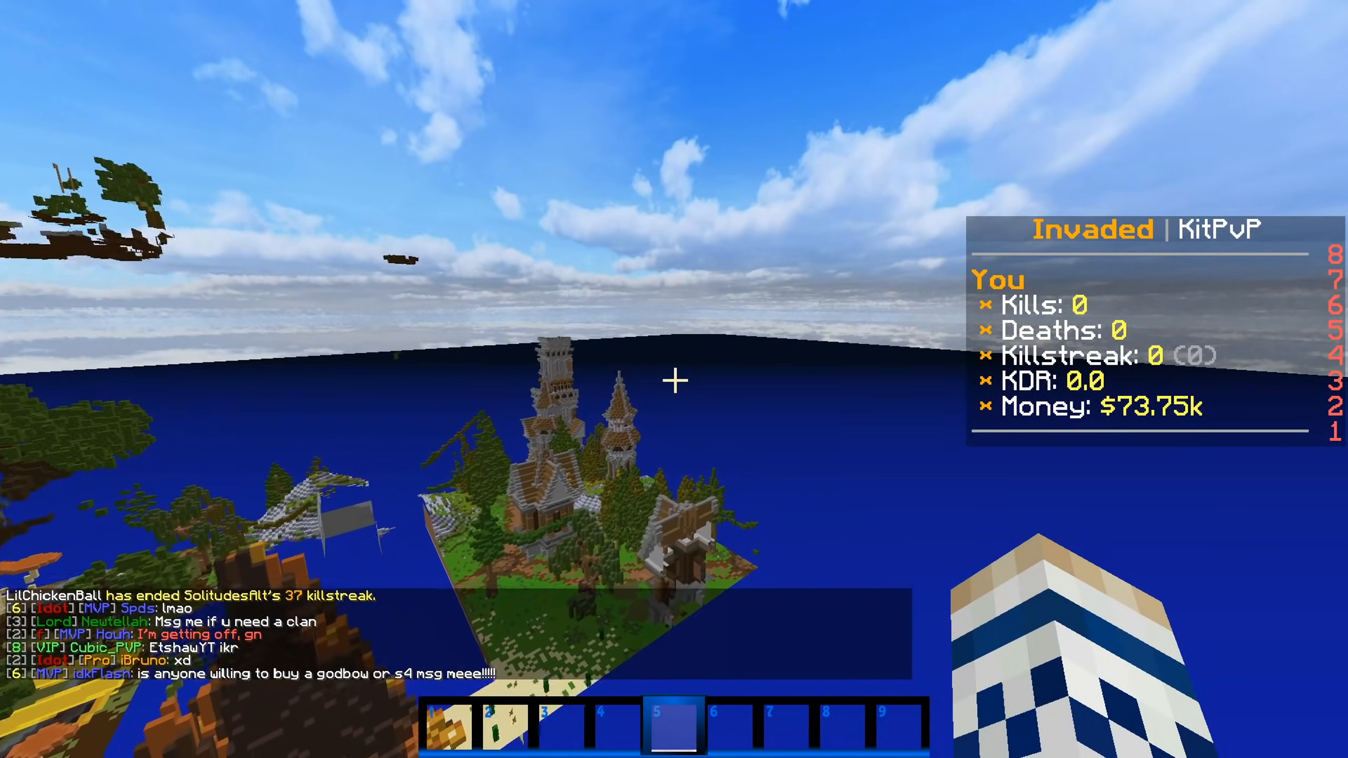
mouse_move(674, 379)
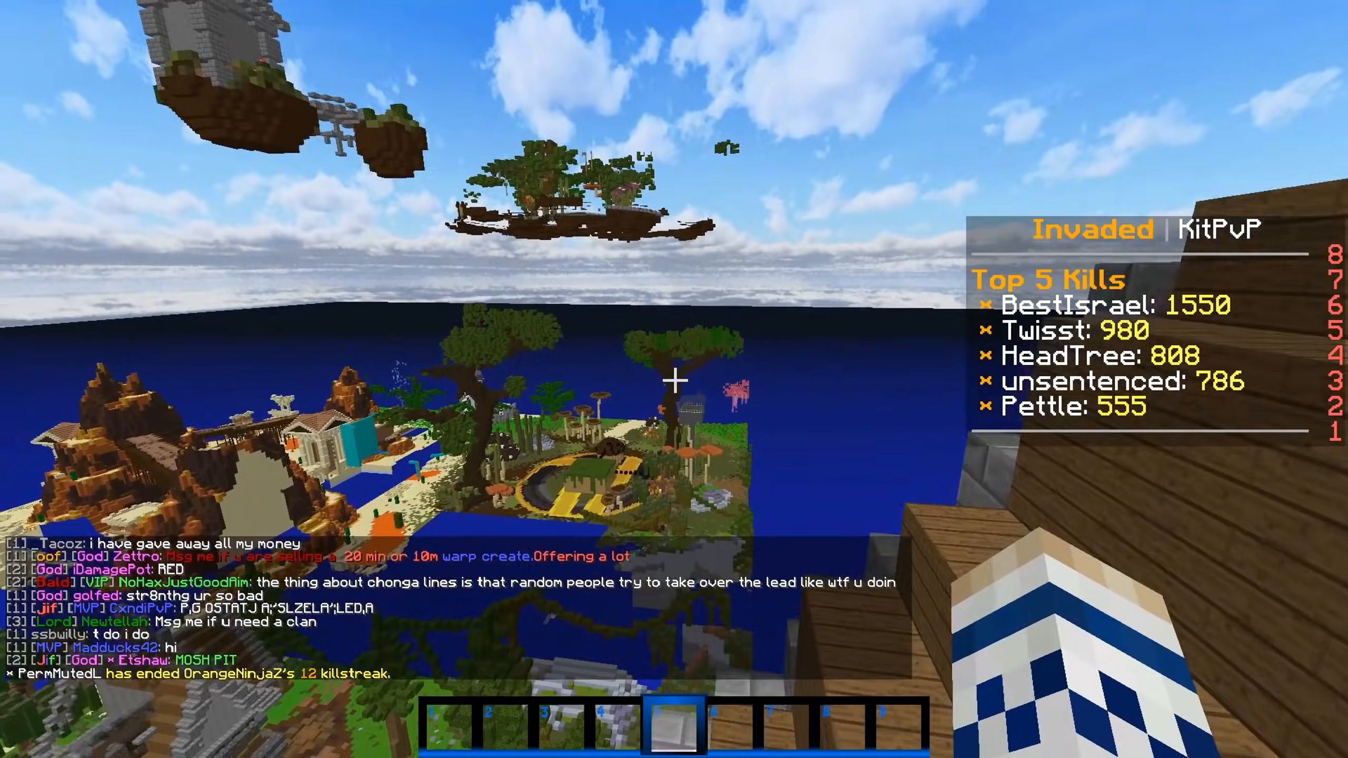
mouse_move(674, 379)
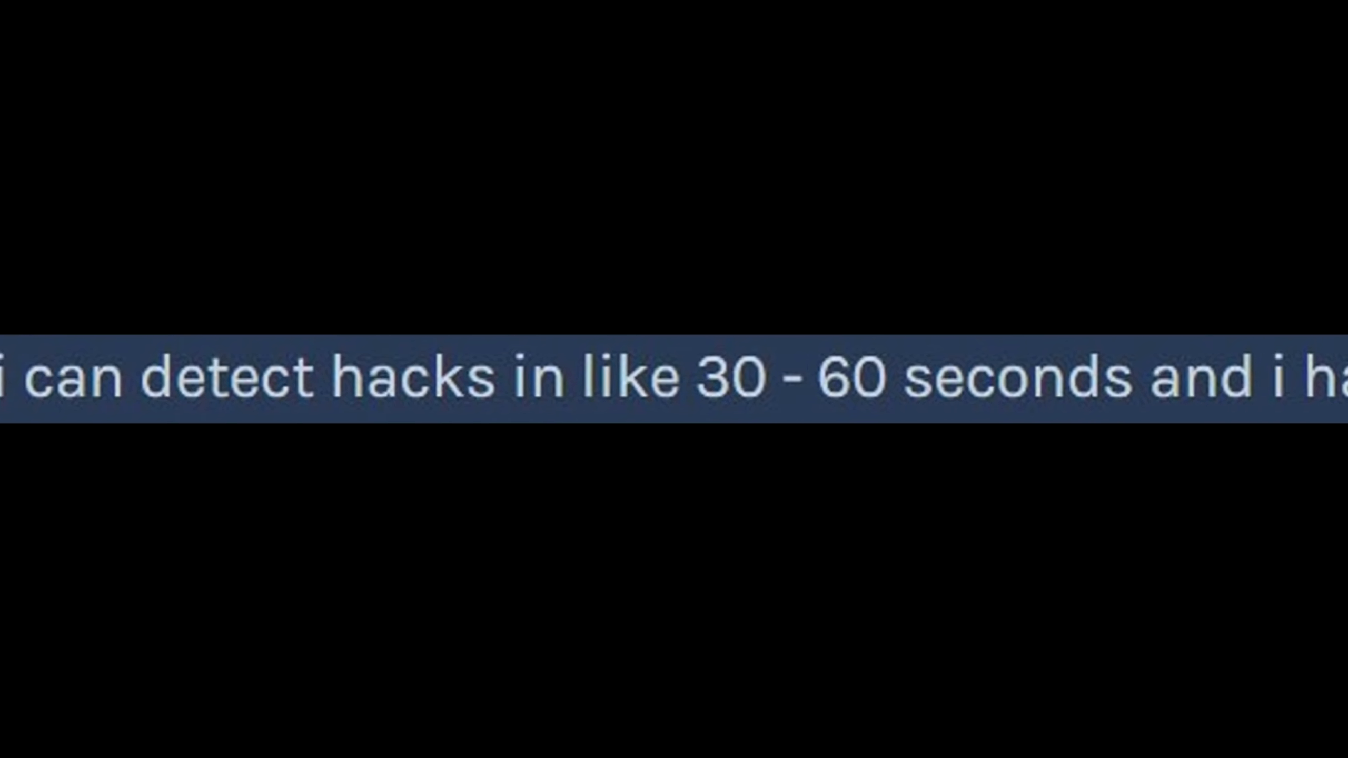
scroll(left, 3)
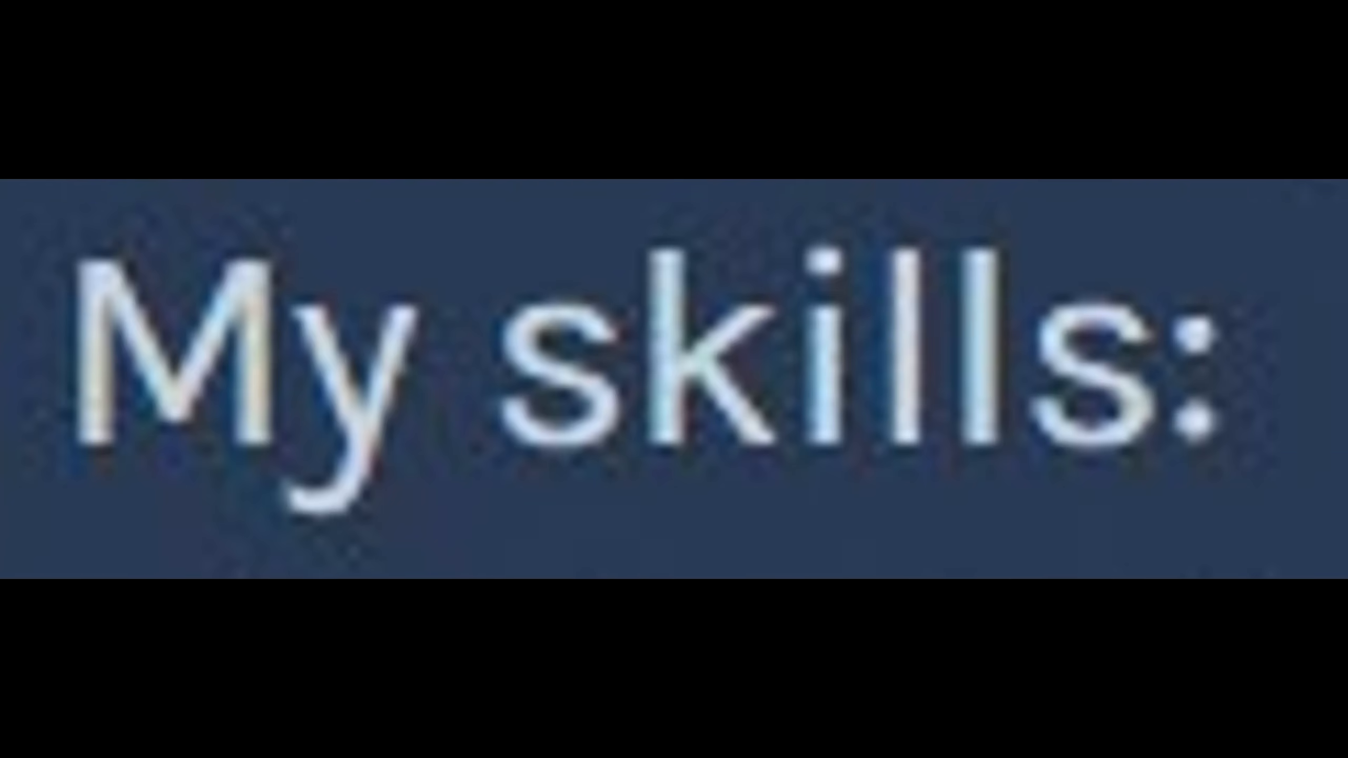
scroll(down, 3)
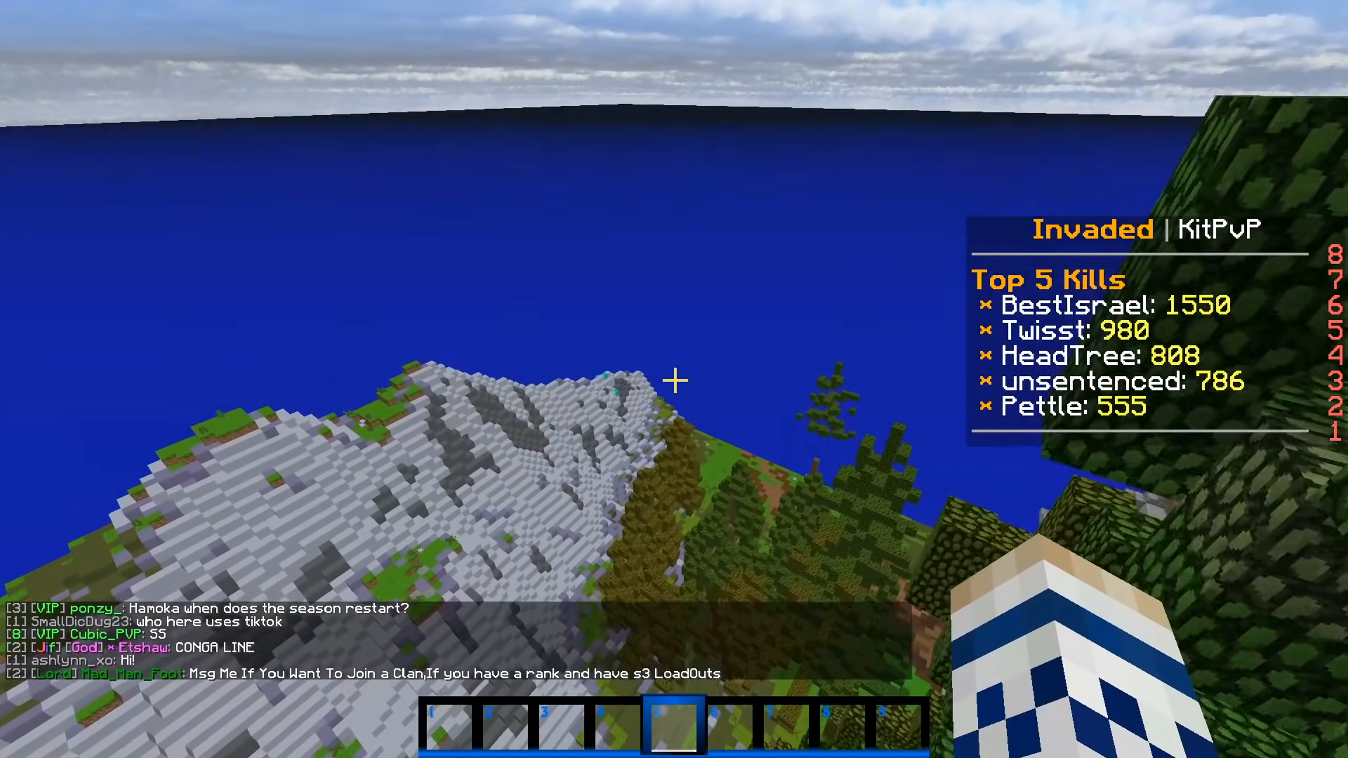
mouse_move(674, 379)
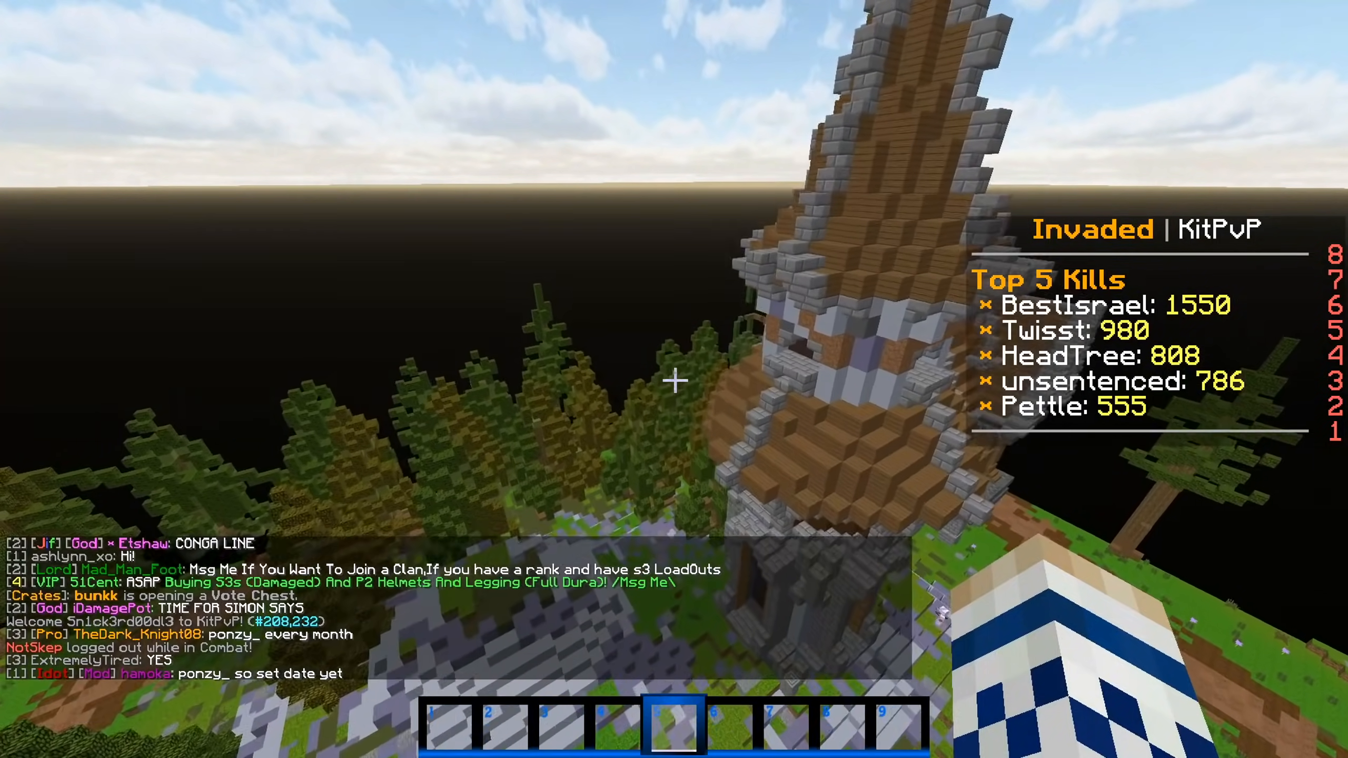
mouse_move(674, 378)
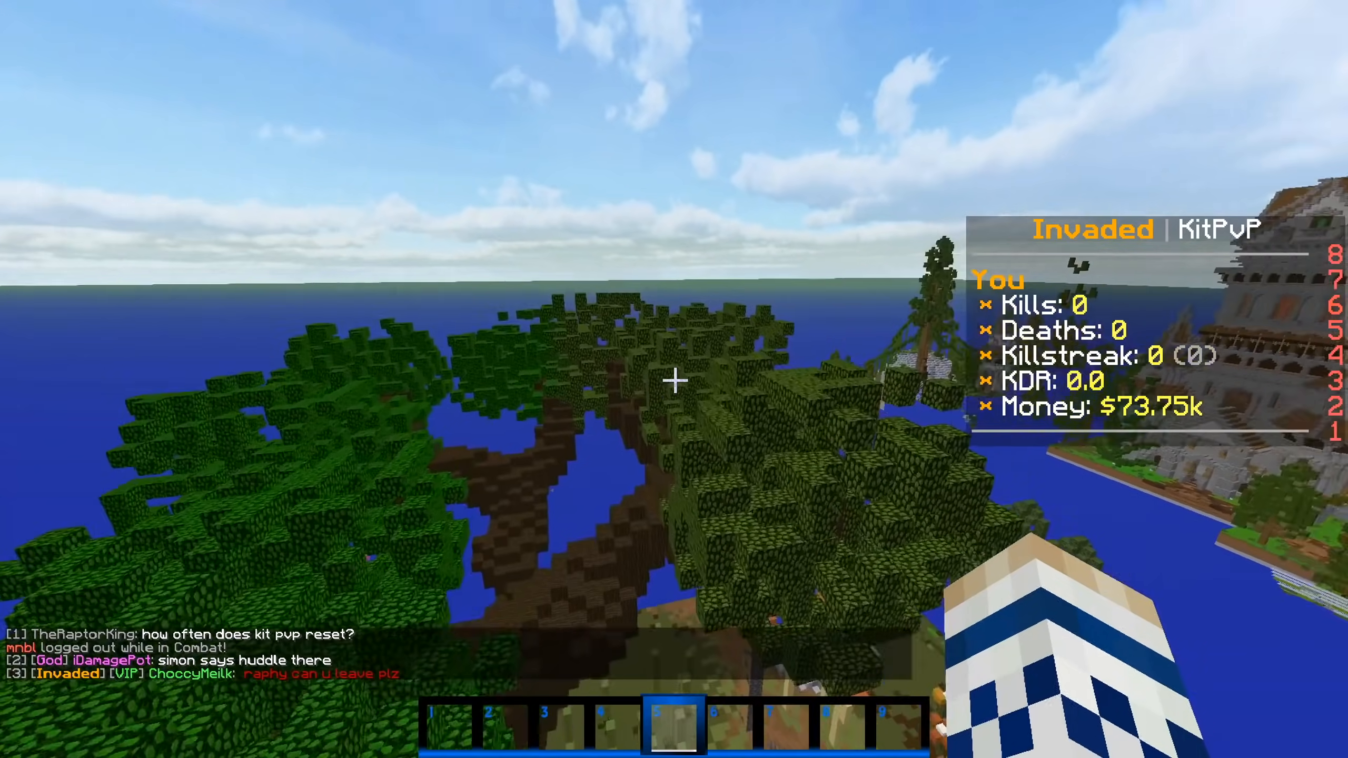
mouse_move(675, 378)
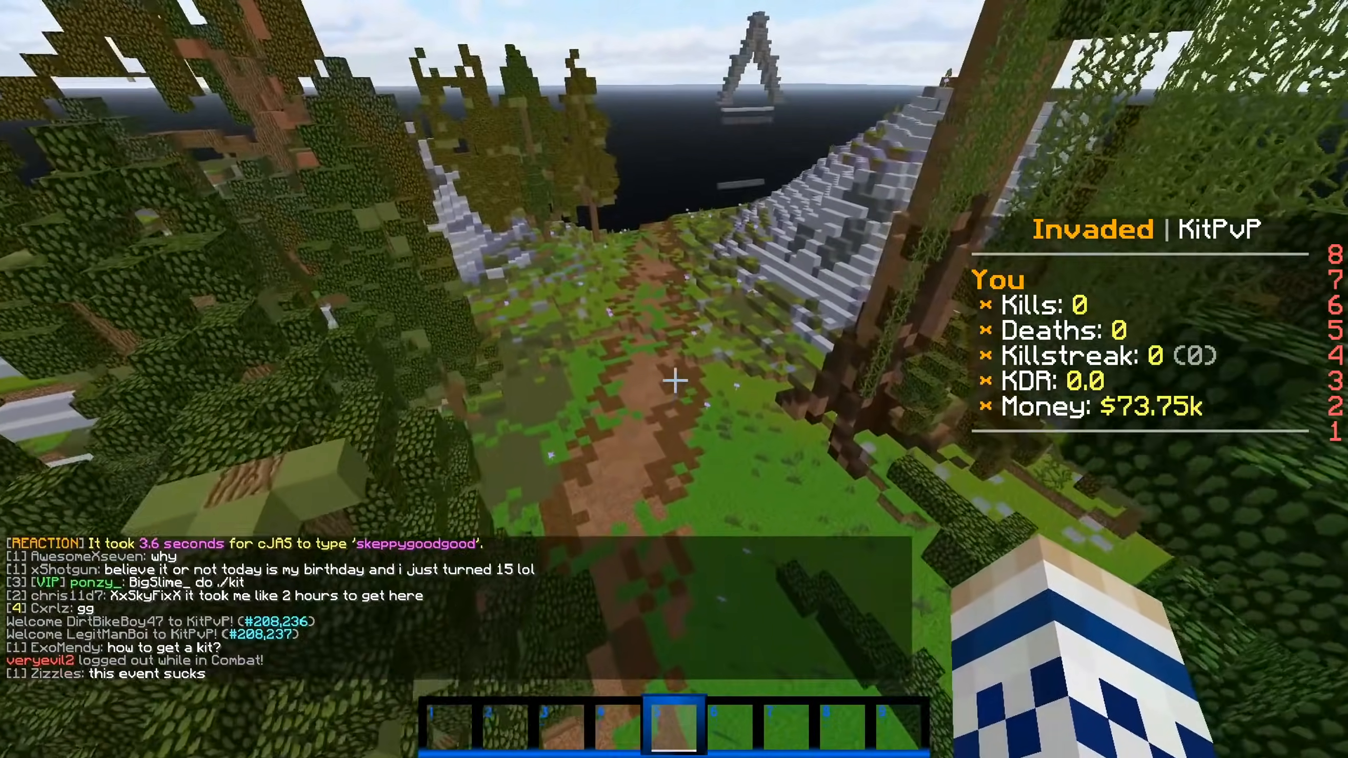
mouse_move(674, 379)
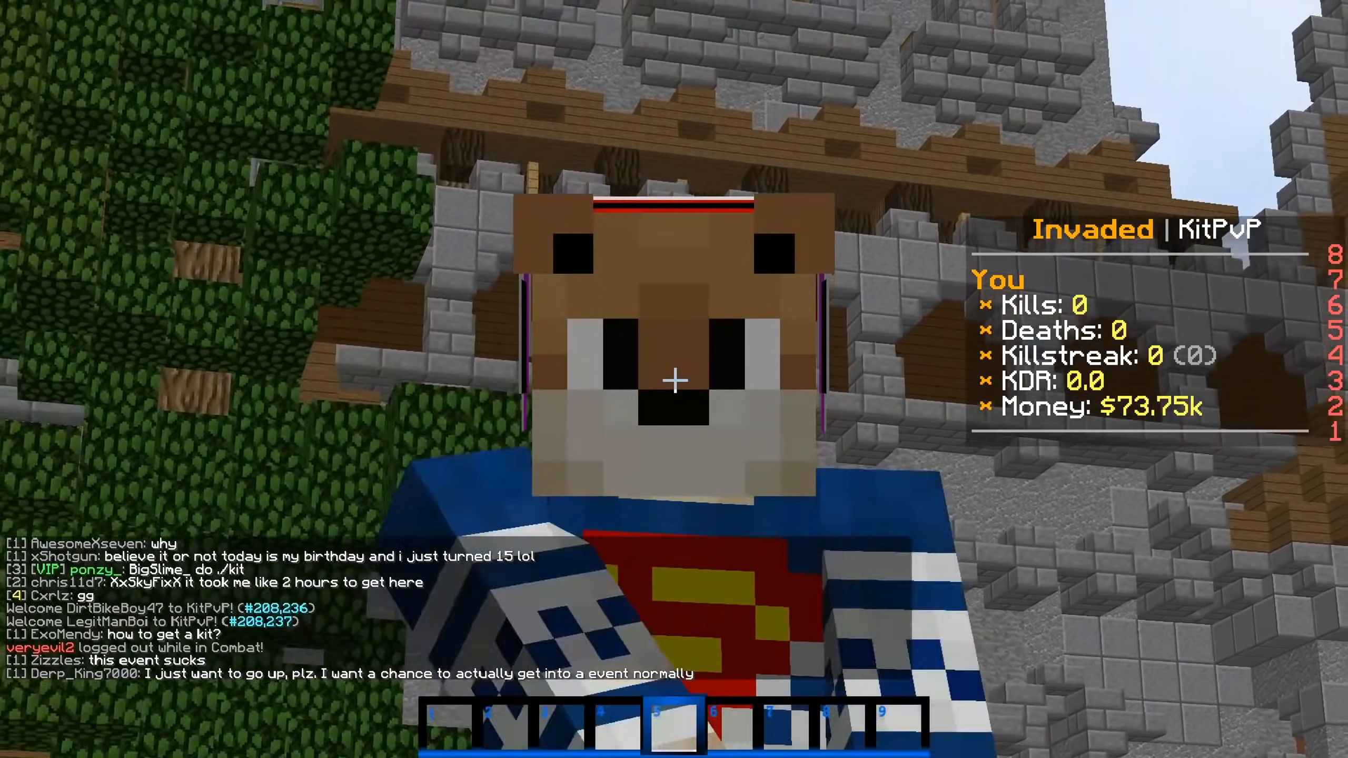
mouse_move(674, 380)
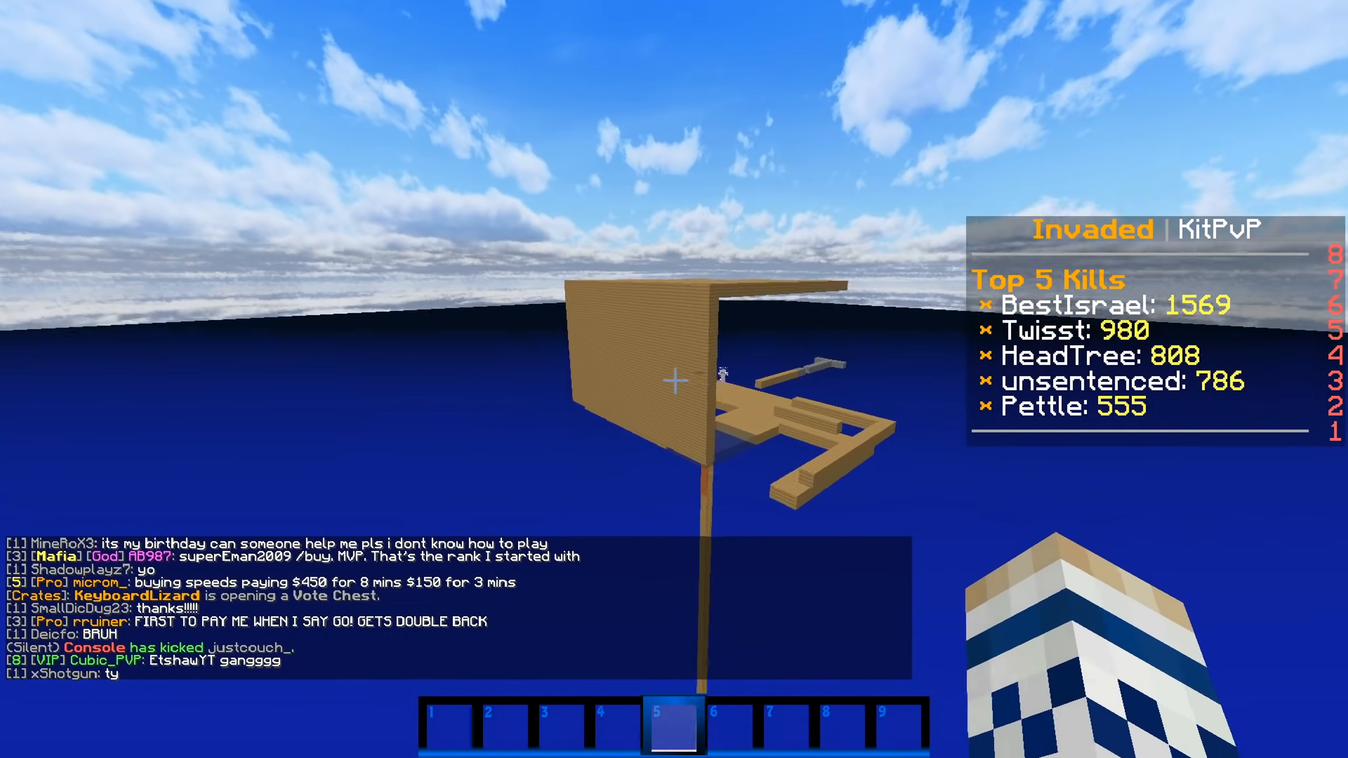
mouse_move(674, 379)
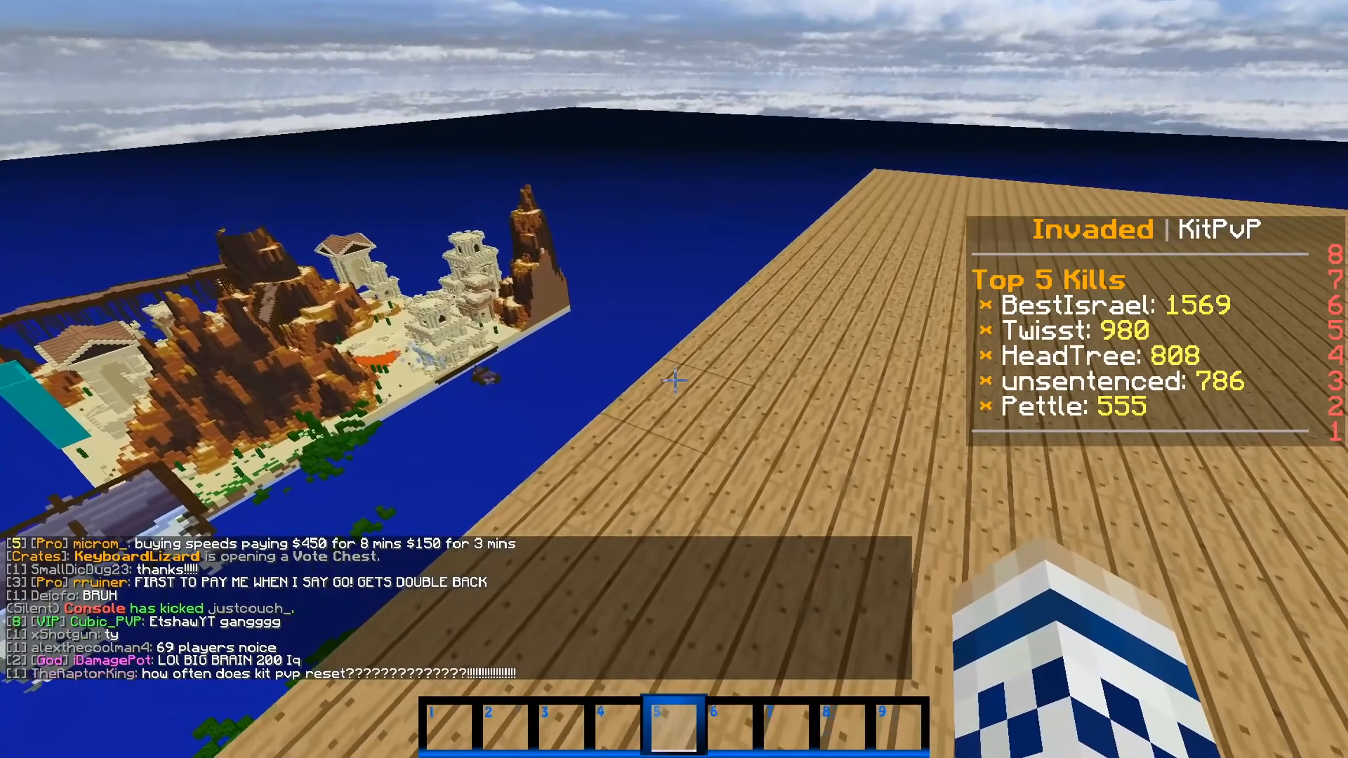
mouse_move(674, 380)
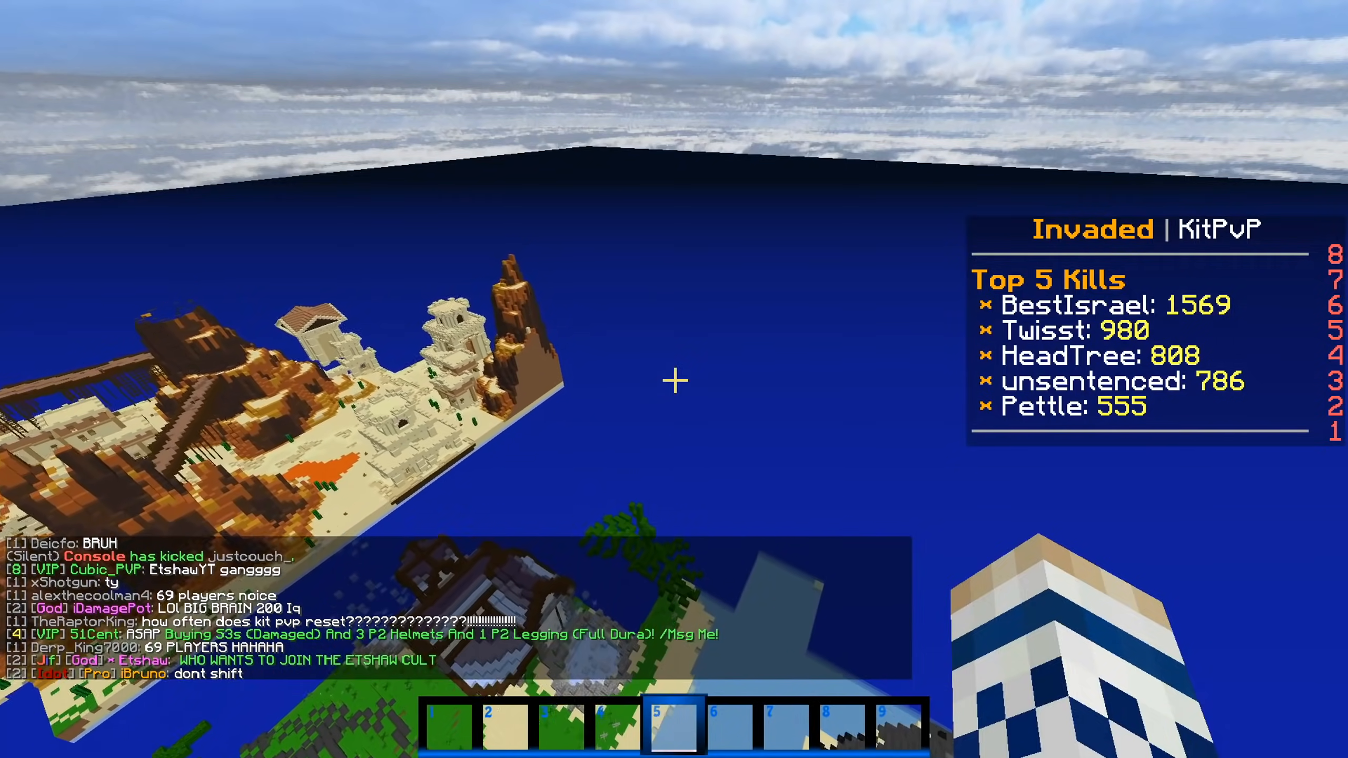